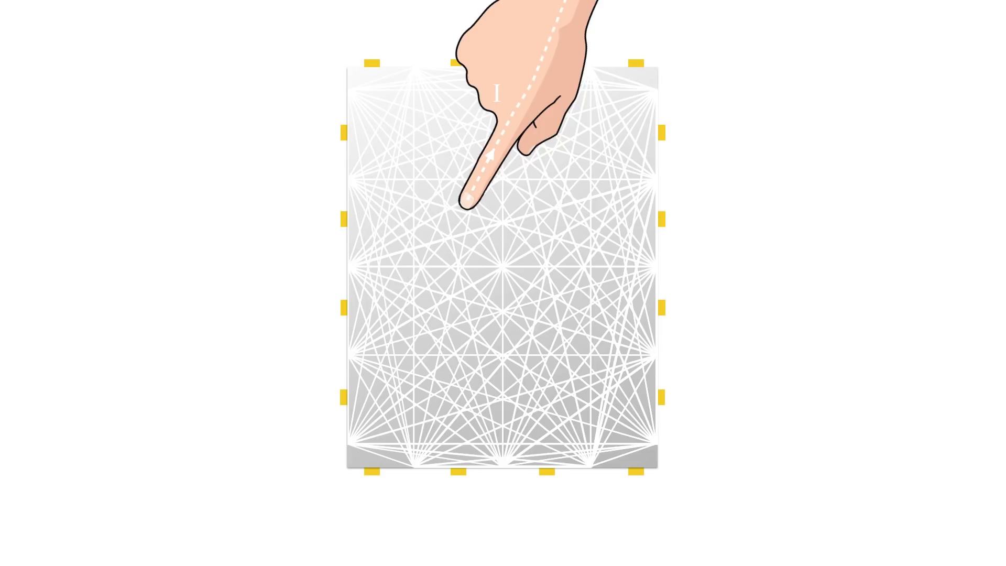
Circle an answer to question 1 on the printed 1.1 Exercises worksheet with the pen
click(471, 206)
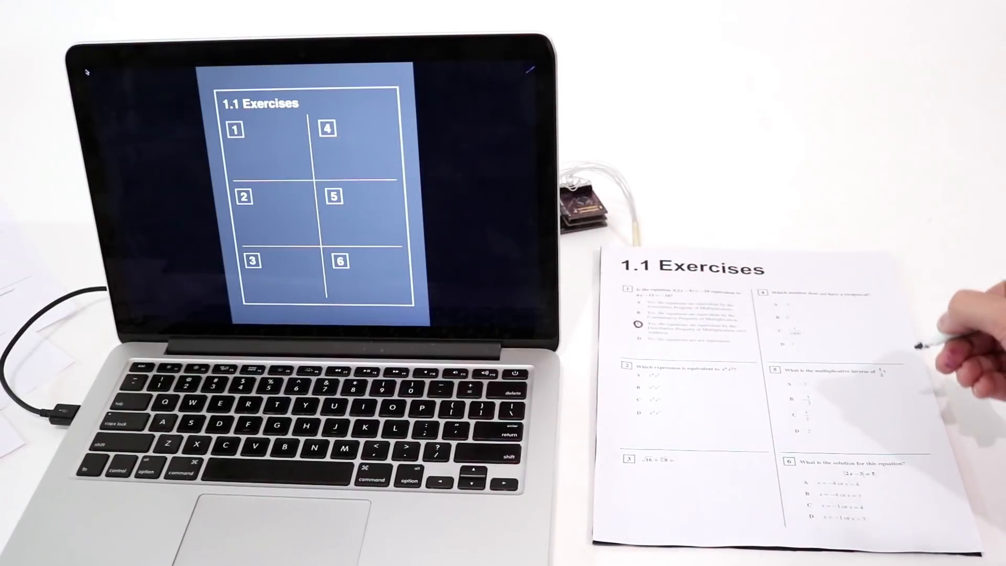
click(235, 129)
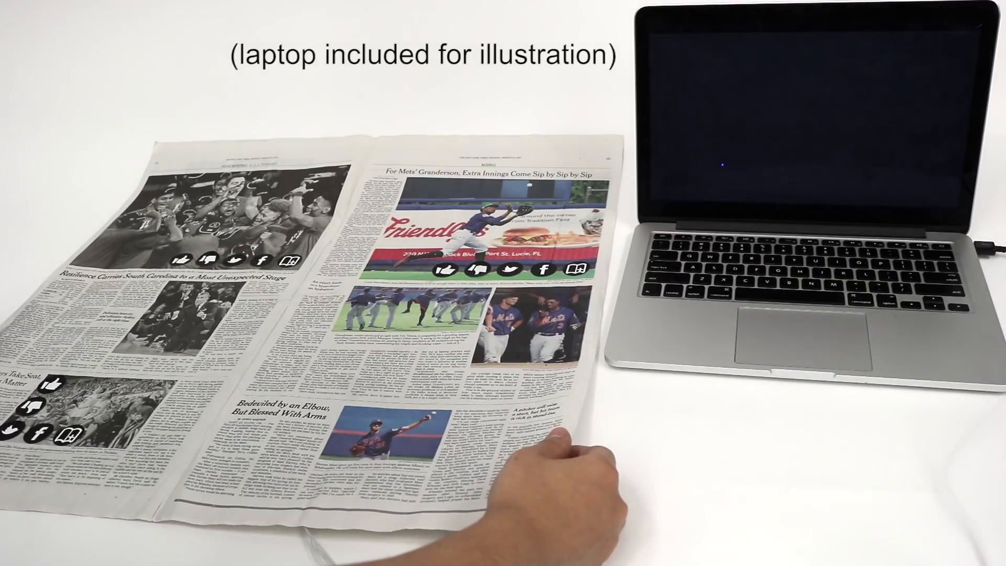
Tap the thumbs-up icon under the Mets' Granderson photo to like the article
click(443, 269)
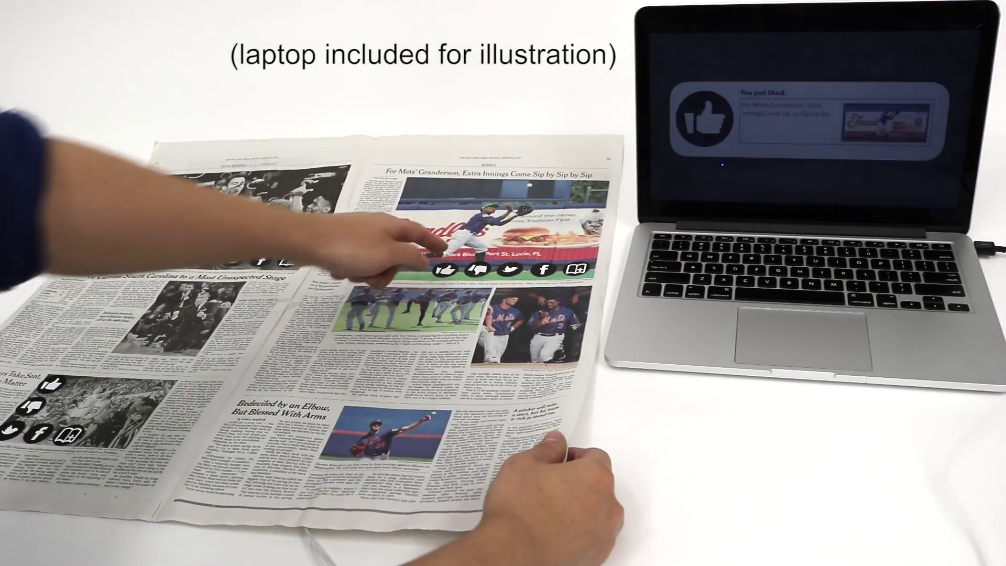